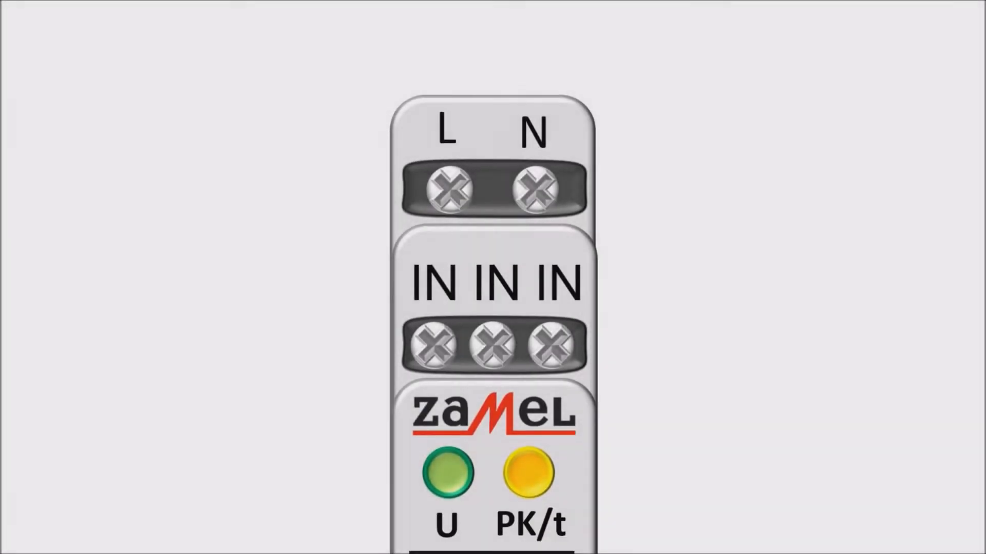
scroll("down", 3)
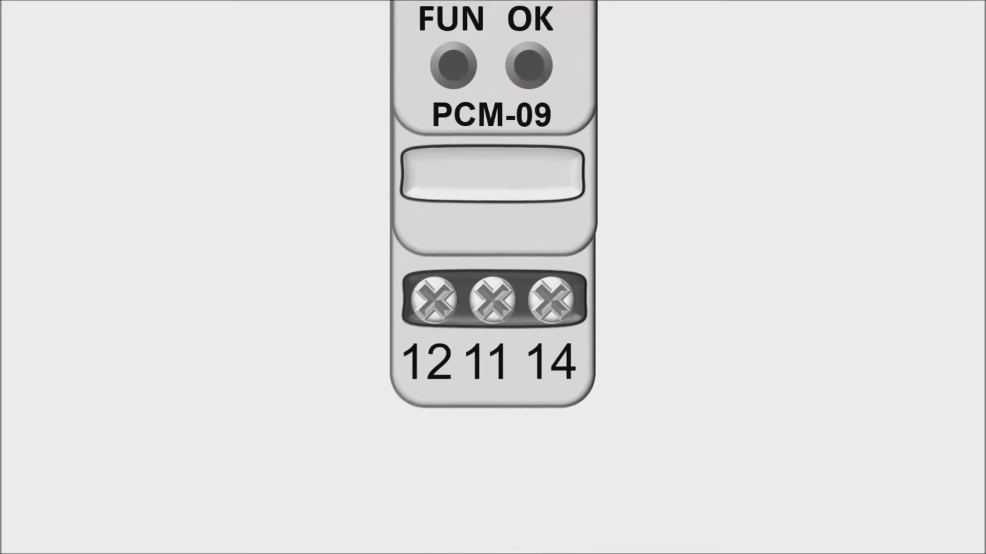